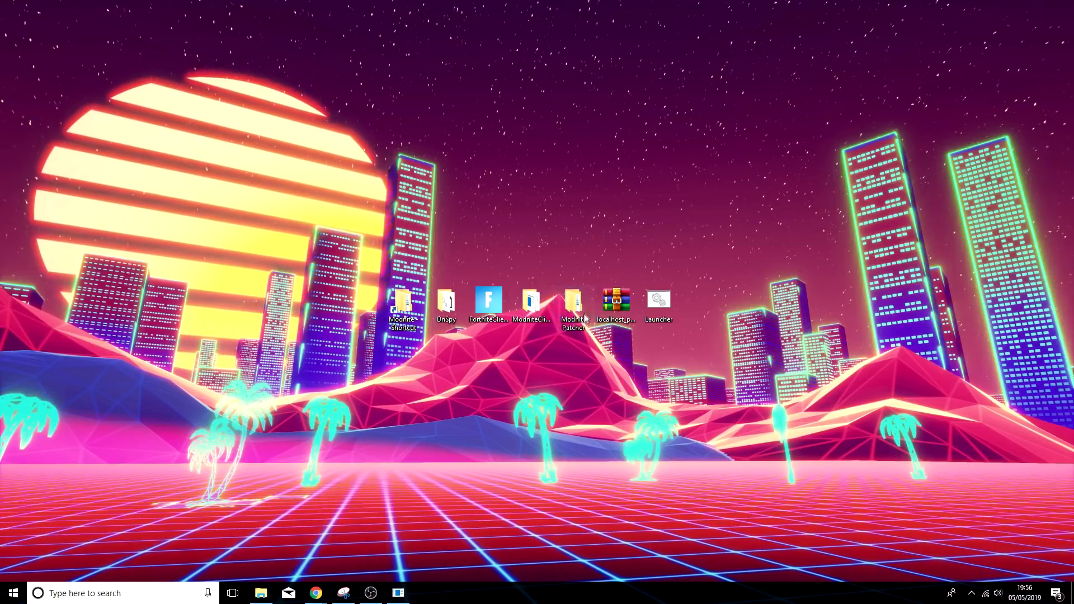
- Launch Modnite Patcher.exe from its win10-x86 folder
double_click(572, 300)
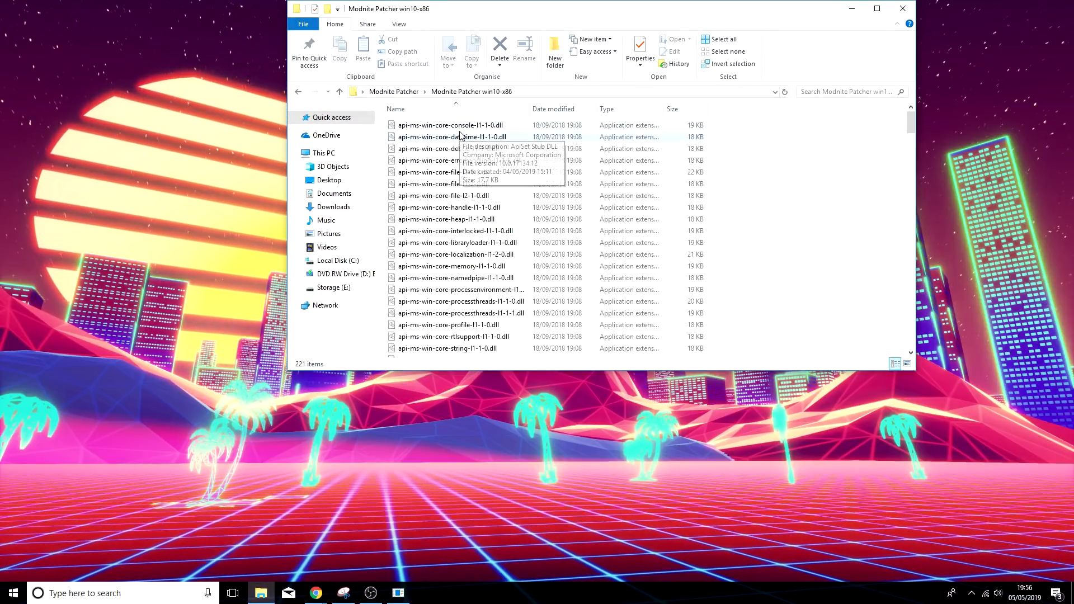
scroll(down, 3)
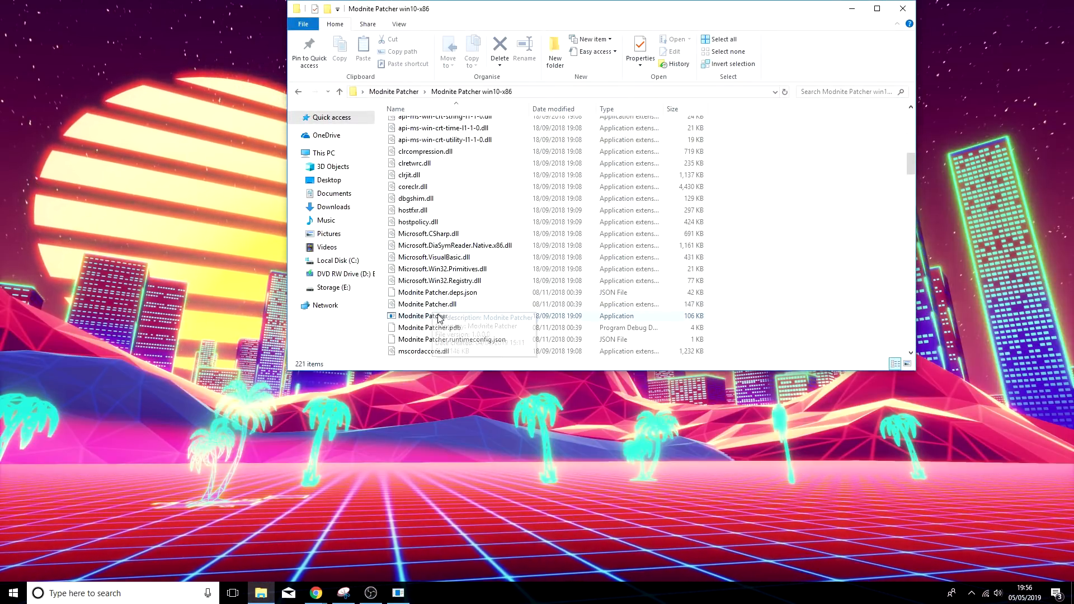
double_click(428, 316)
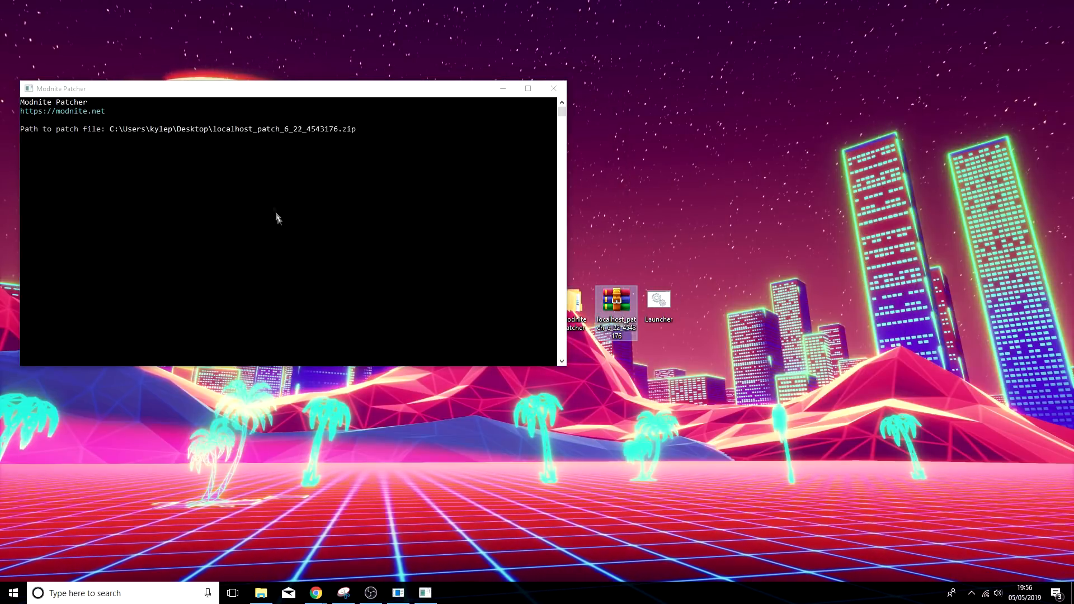
- Feed the FortniteGame folder to the patcher and confirm the v6.22 localhost patch with 'y'
drag(274, 87, 374, 85)
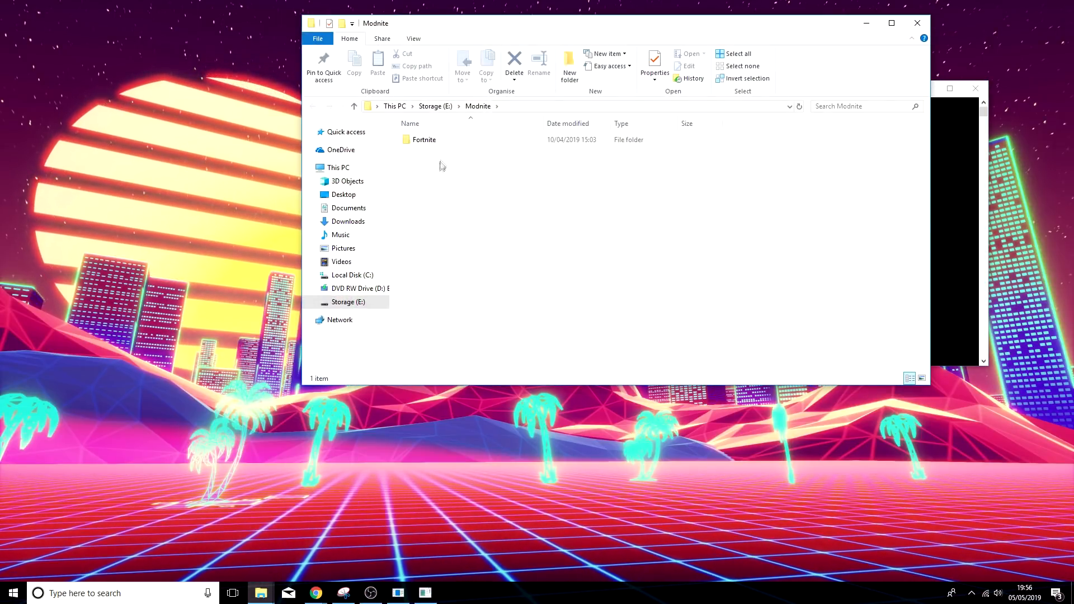
double_click(424, 140)
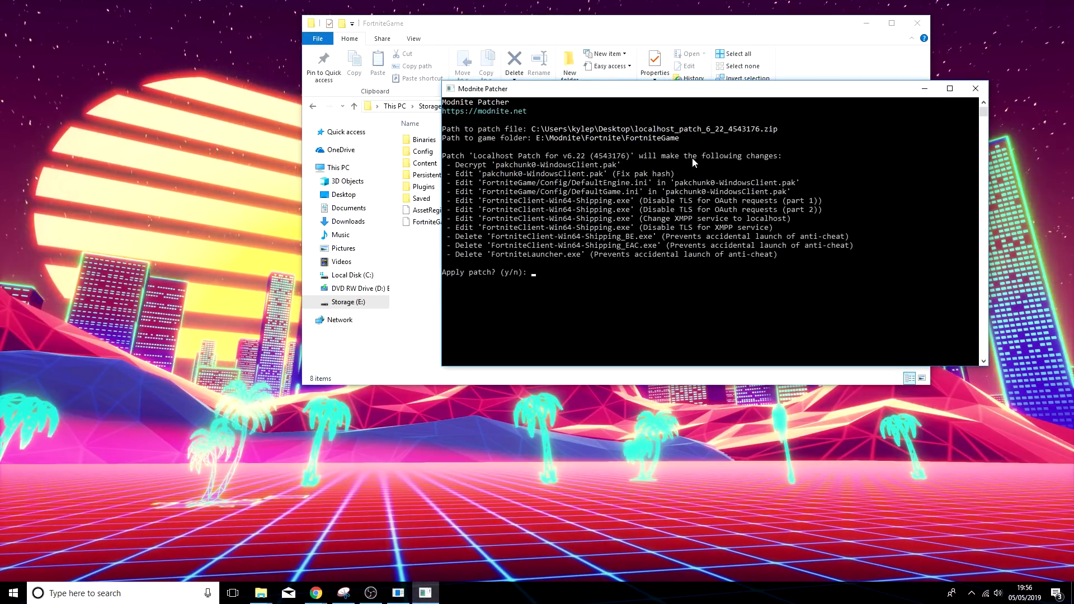
text(y)
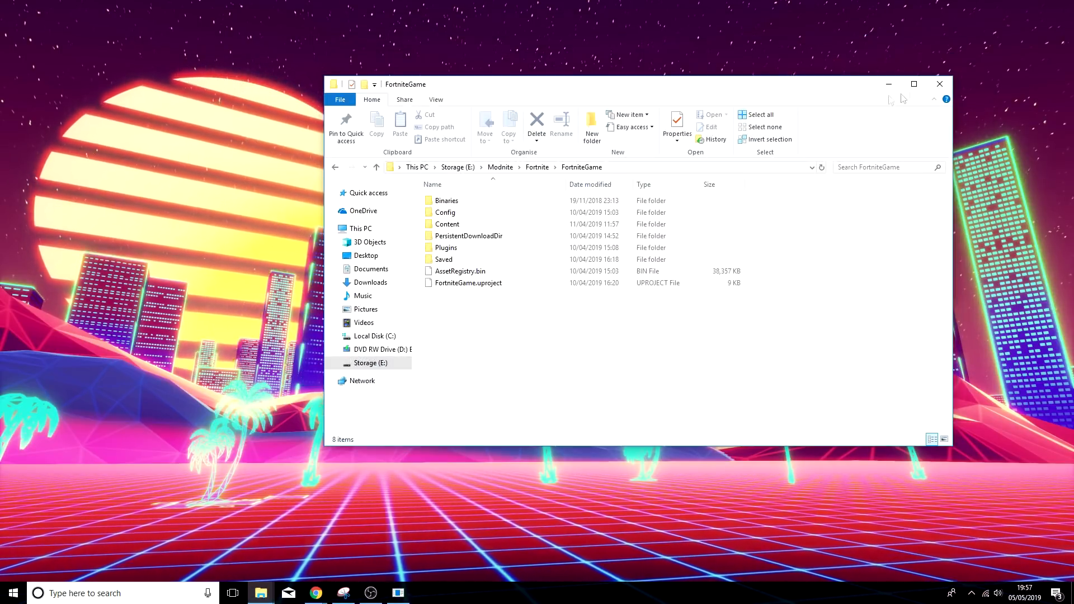
- Browse FortniteGame's Binaries\Win64 folder to check the client binaries
double_click(446, 201)
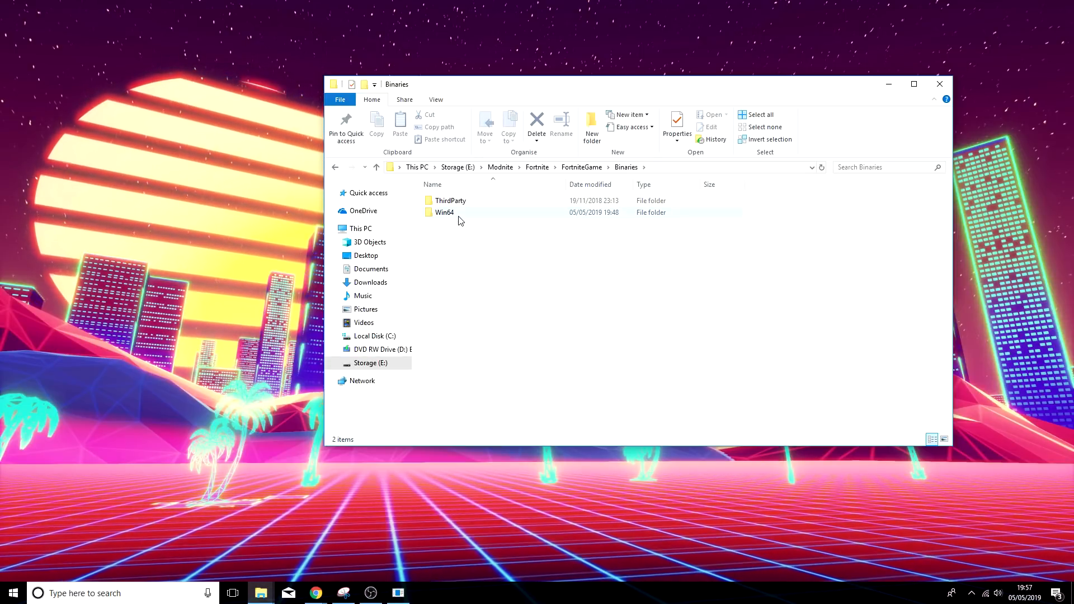
double_click(444, 213)
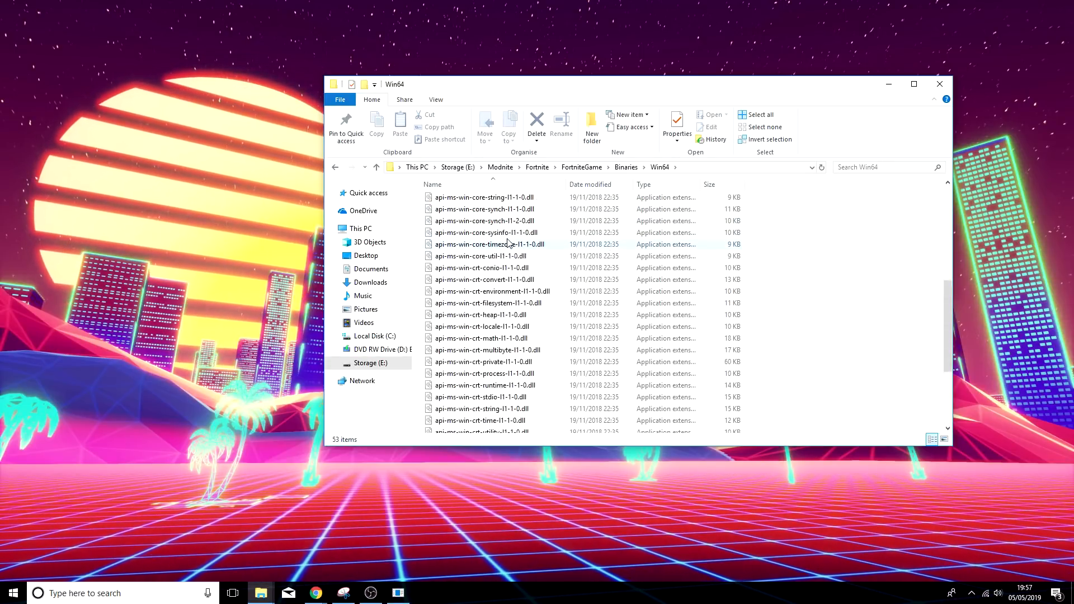
scroll(down, 3)
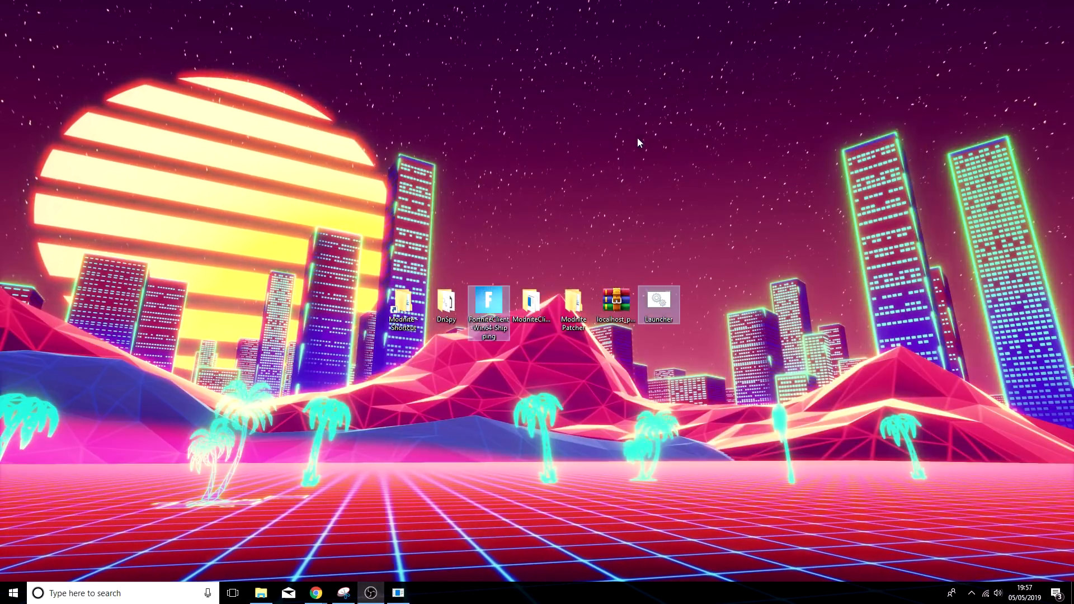
- Launch dnSpy.exe from the DnSpy folder
double_click(446, 301)
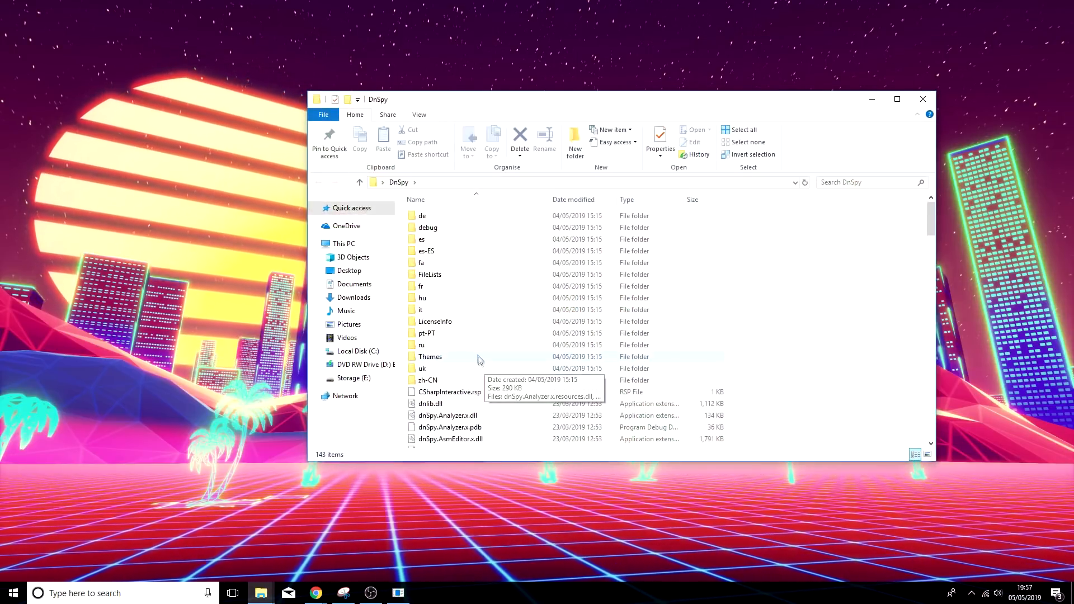
scroll(down, 3)
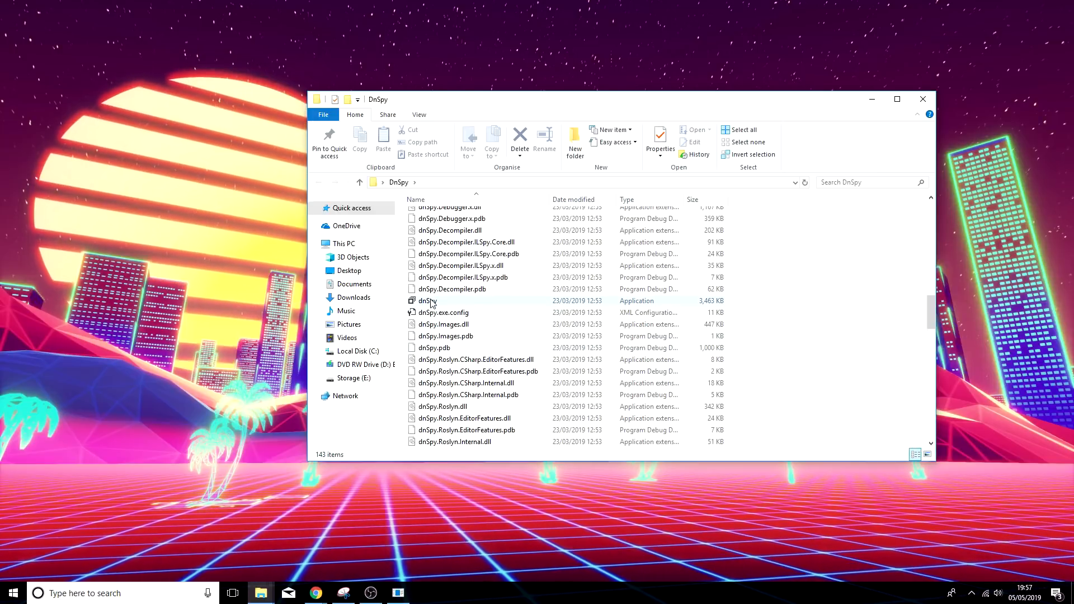
double_click(428, 301)
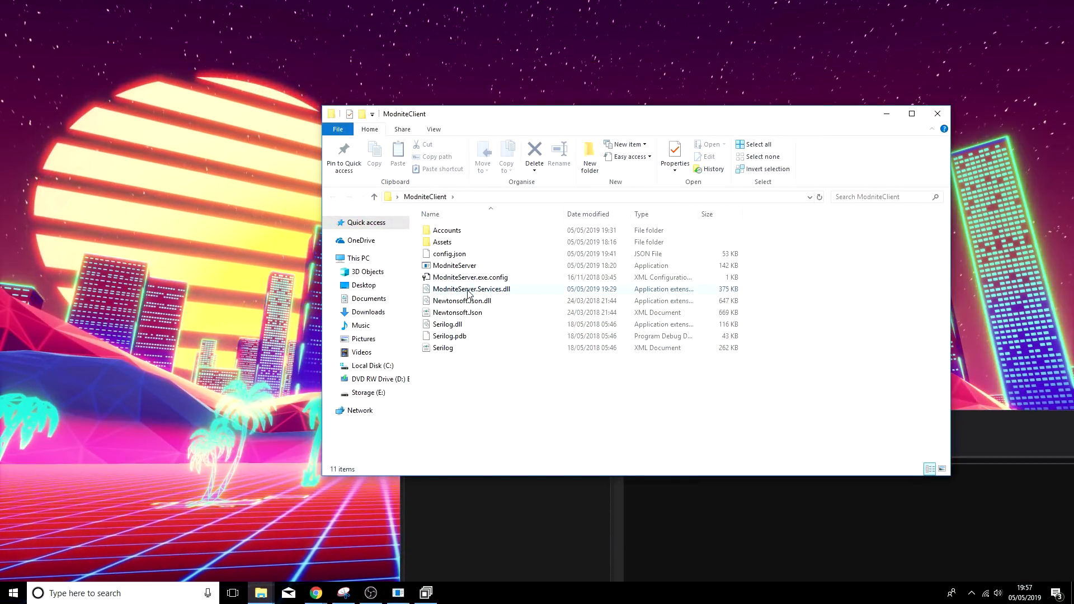
mouse_move(470, 289)
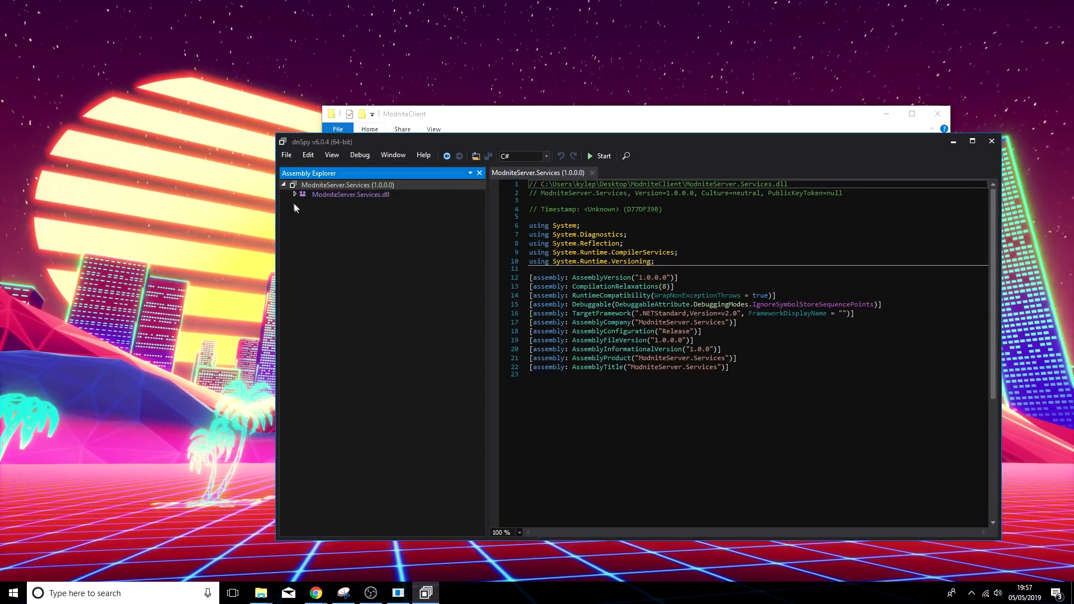
- Expand ModniteServer.Services.dll to ModniteServer.API.Store and show the DailyStorefront class
click(294, 195)
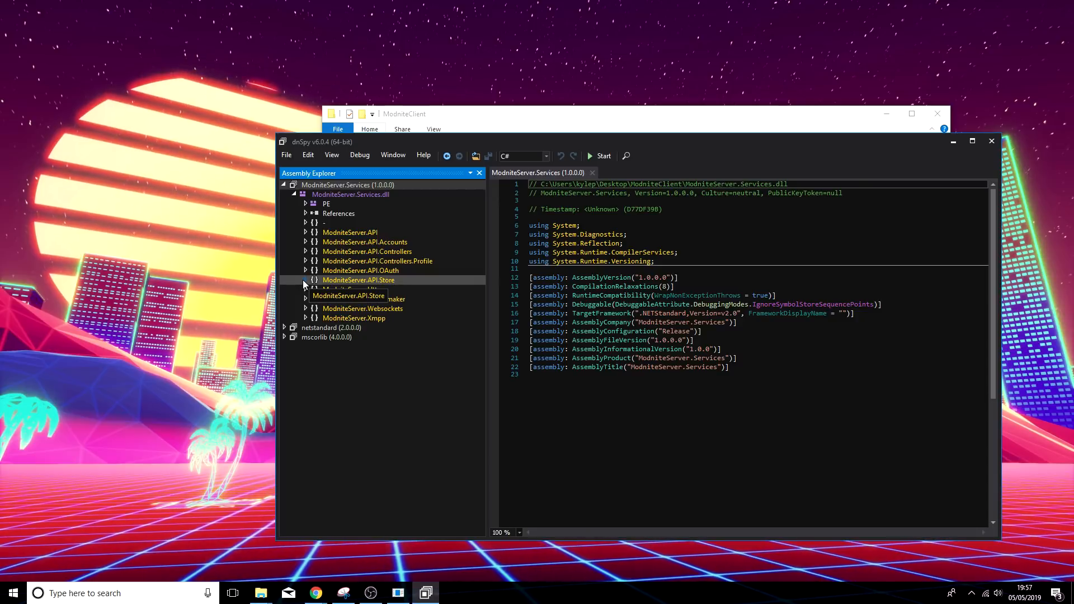
click(305, 279)
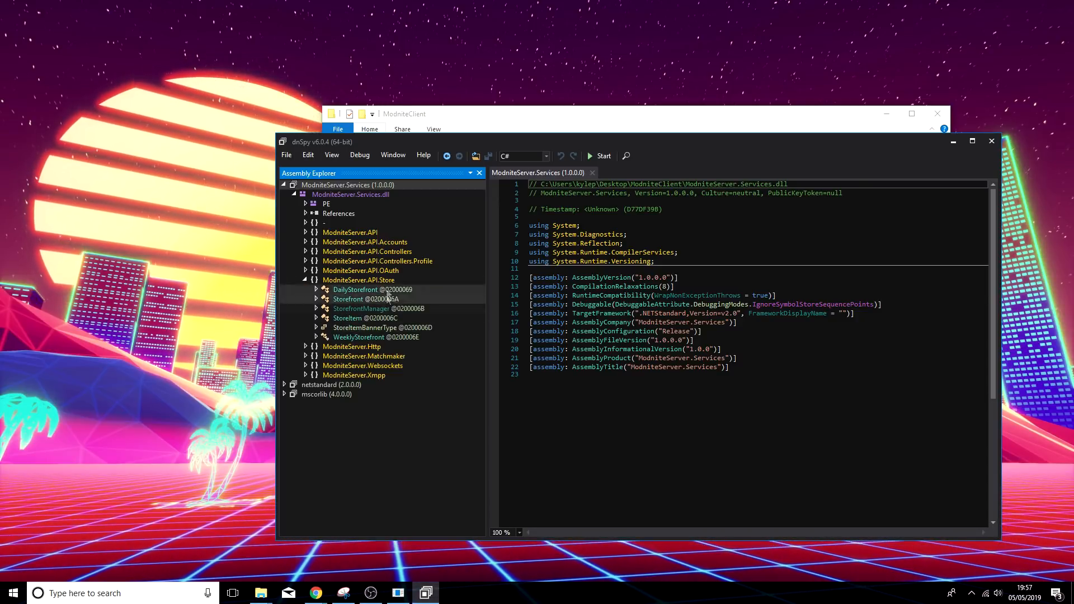
double_click(355, 289)
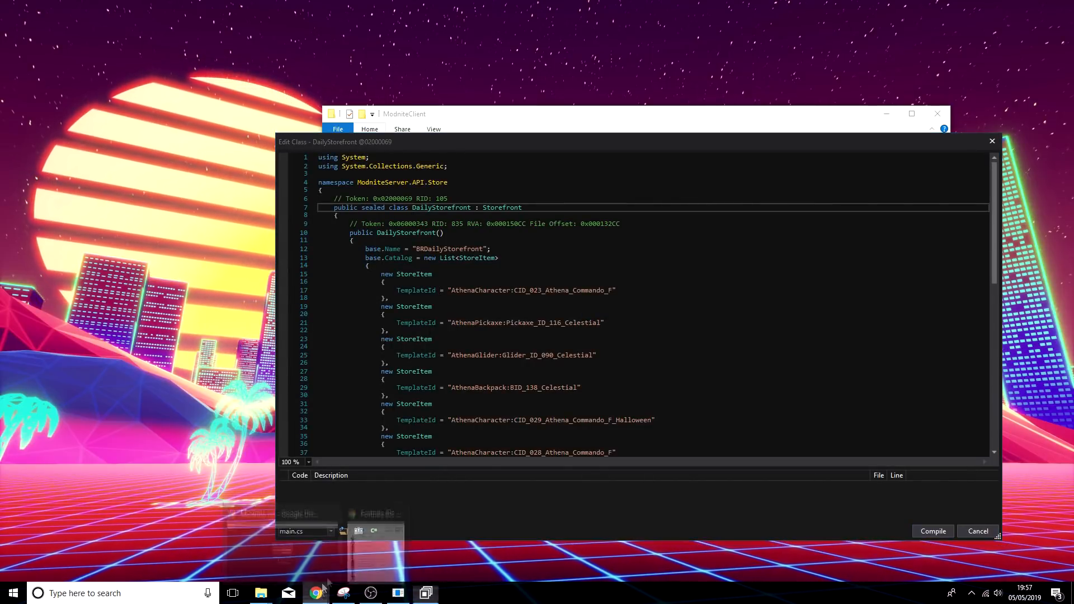
- Look up the Black Knight and Renegade Raider CIDs in the Fortnite IDs skins sheet
click(314, 593)
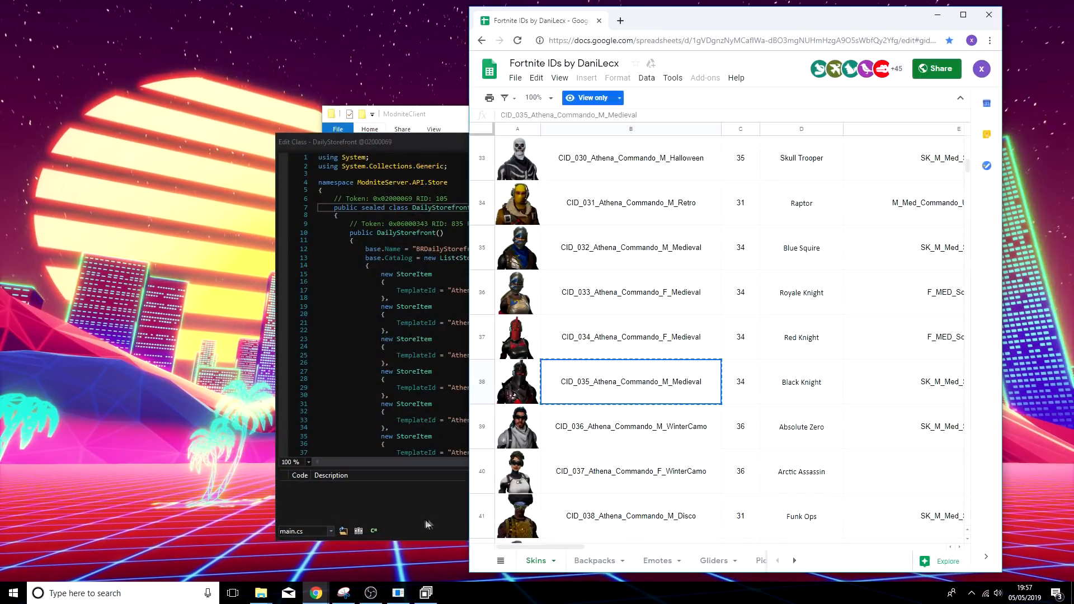
scroll(up, 3)
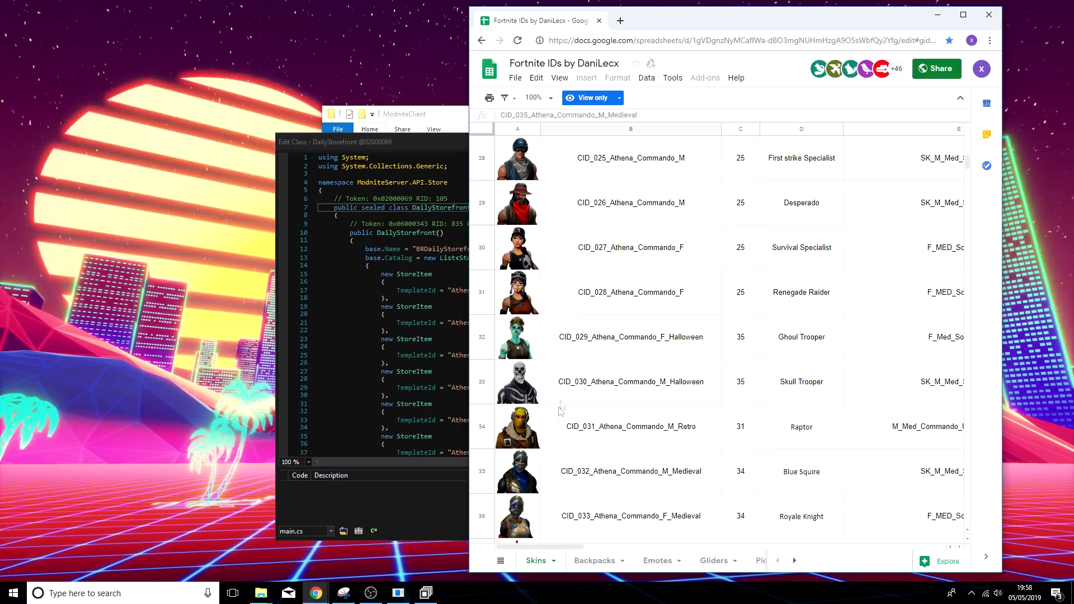
scroll(up, 3)
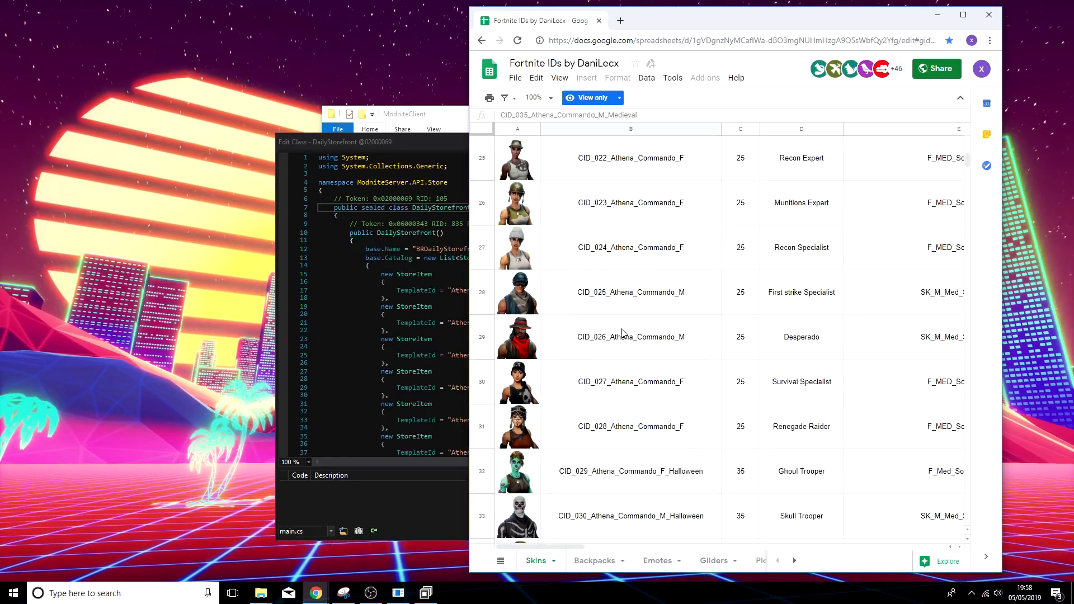
scroll(up, 3)
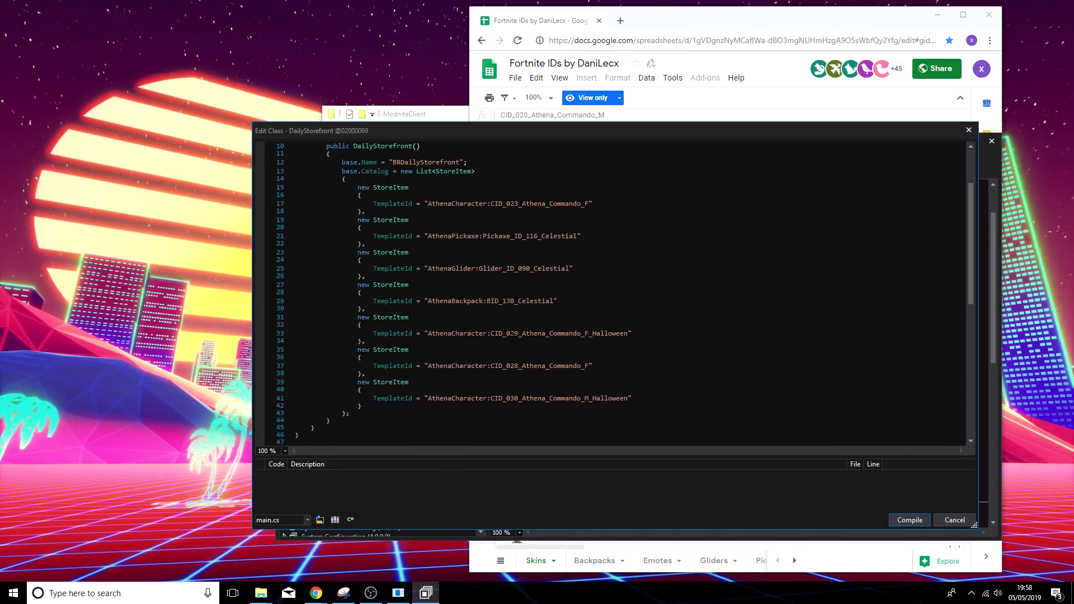
- Show the WeeklyStorefront class code in the decompiler
double_click(549, 333)
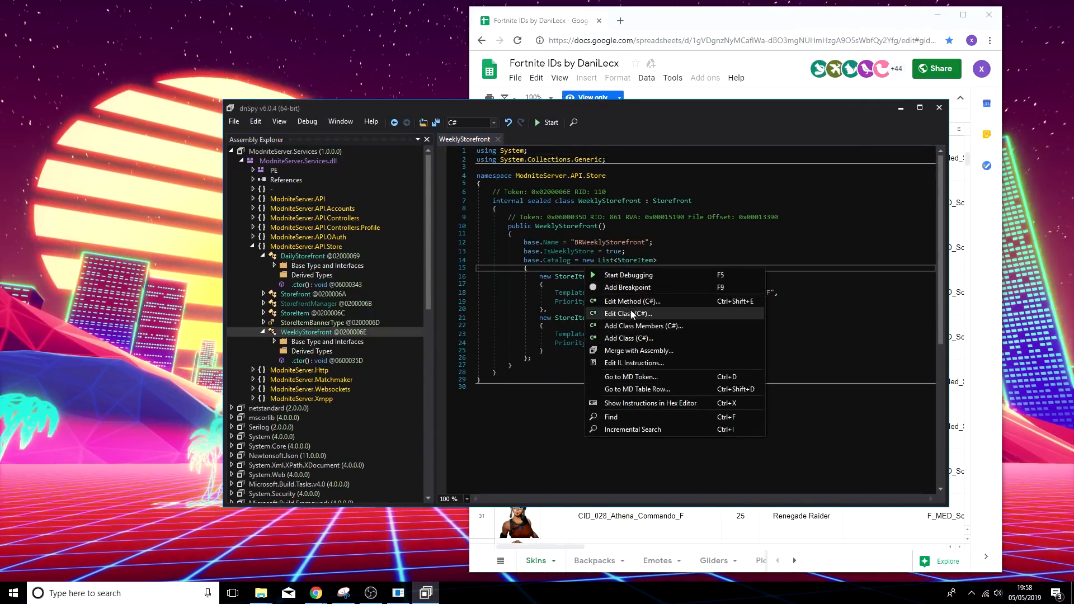
- Prefix the second WeeklyStorefront item's TemplateId with 'AthenaCharacter:' in Edit Class
click(626, 313)
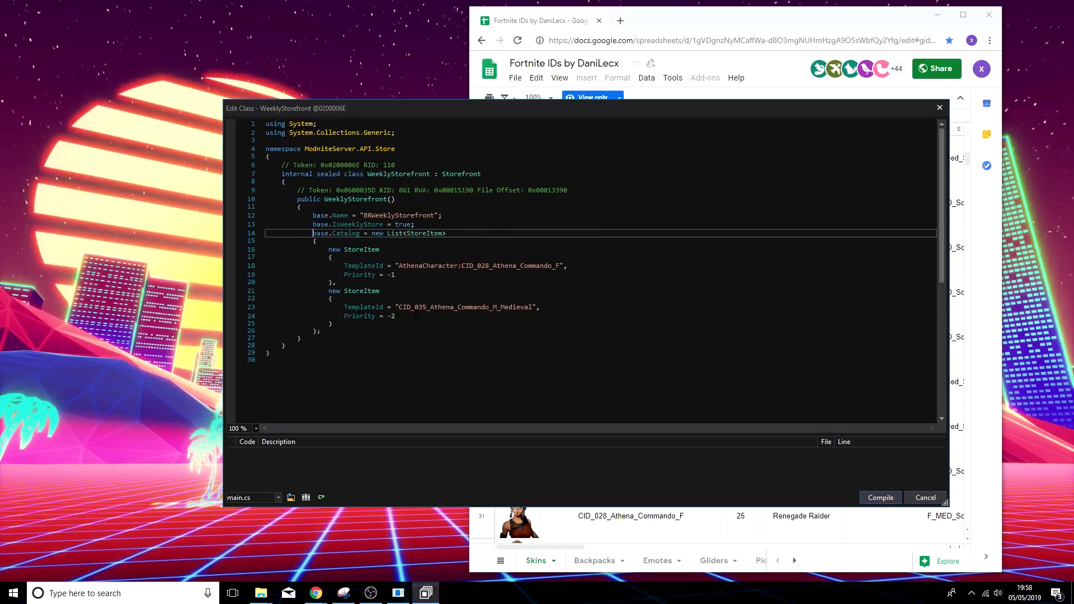
click(395, 315)
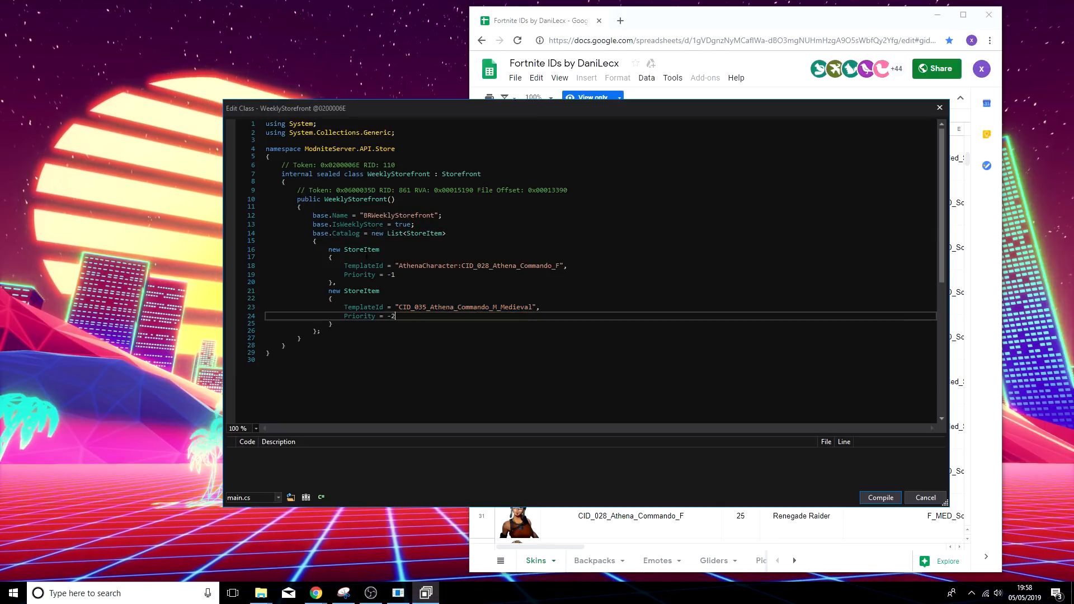
double_click(426, 267)
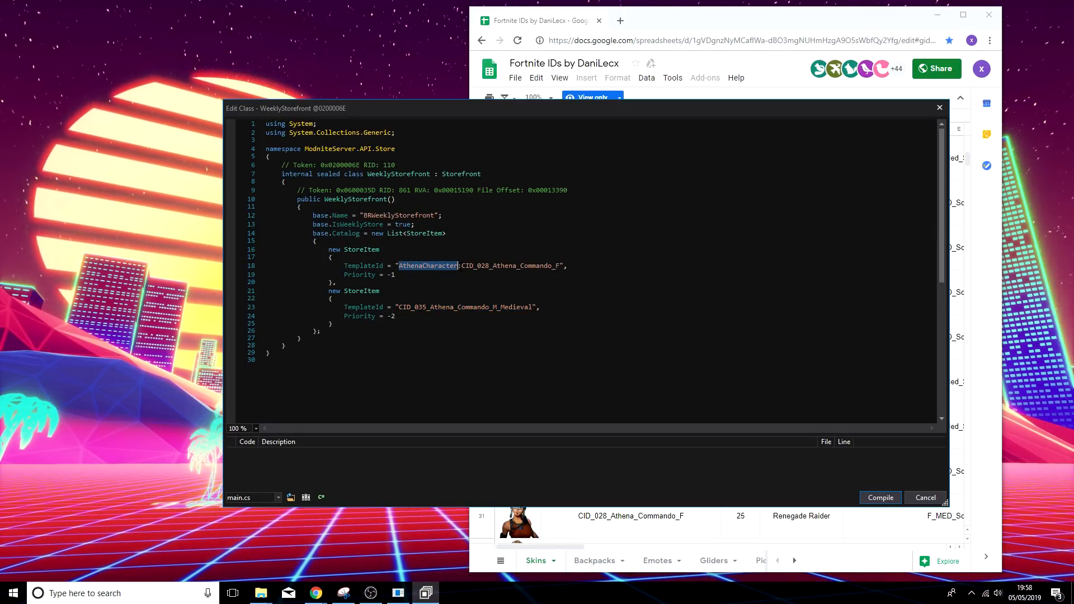
click(459, 306)
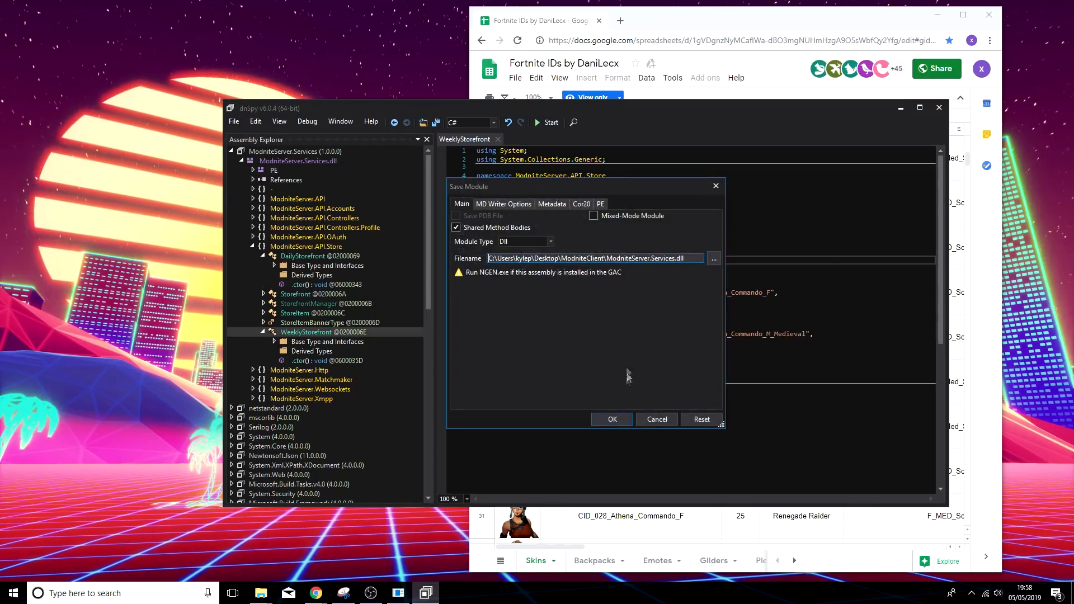
- Save the patched ModniteServer.Services.dll, exit dnSpy and start ModniteServer.exe
click(611, 418)
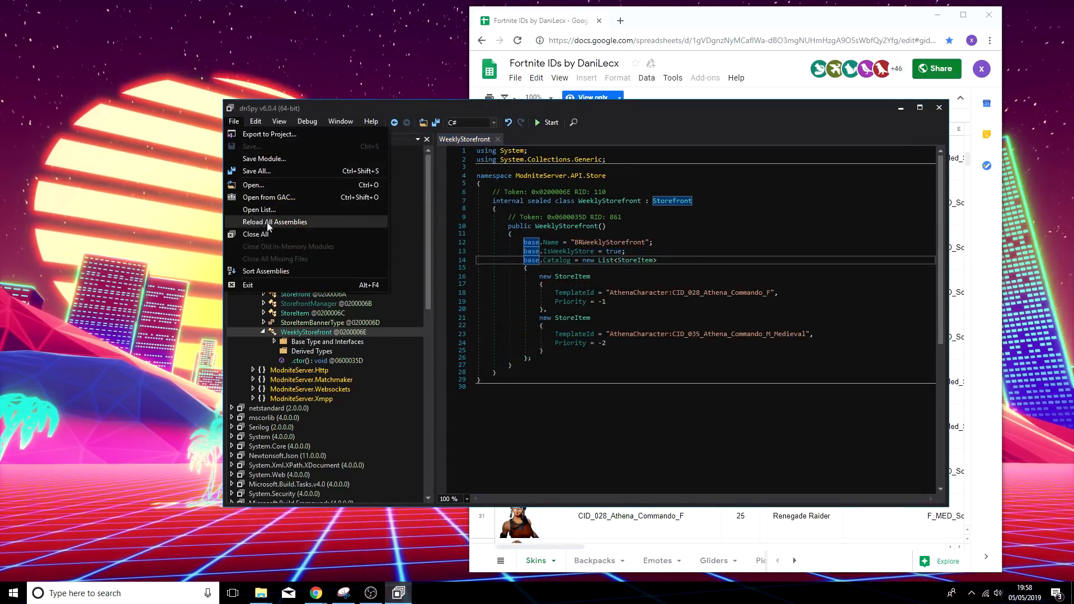
click(263, 157)
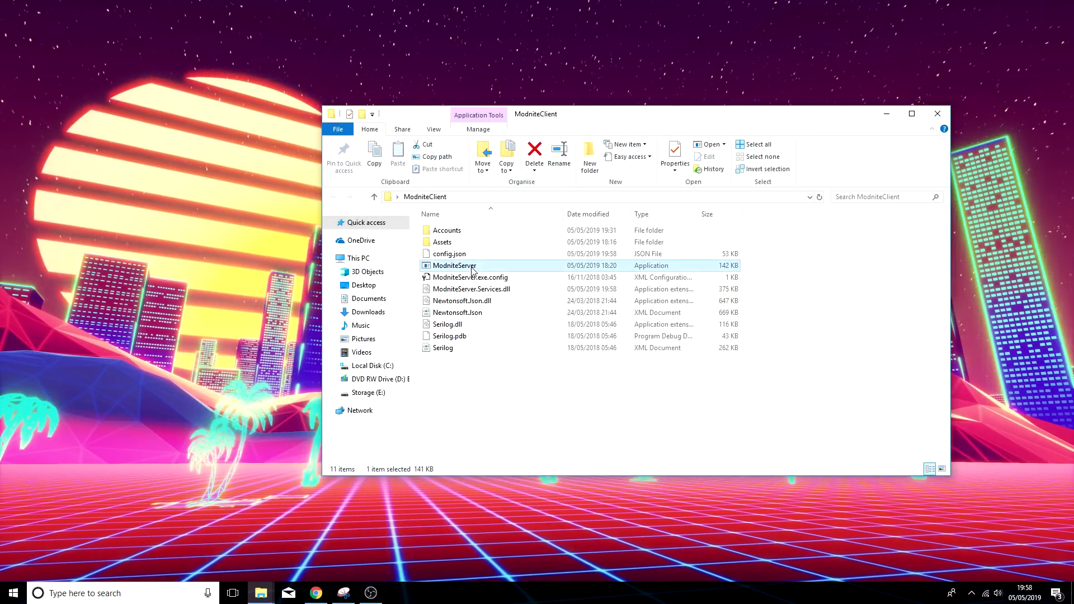
double_click(454, 265)
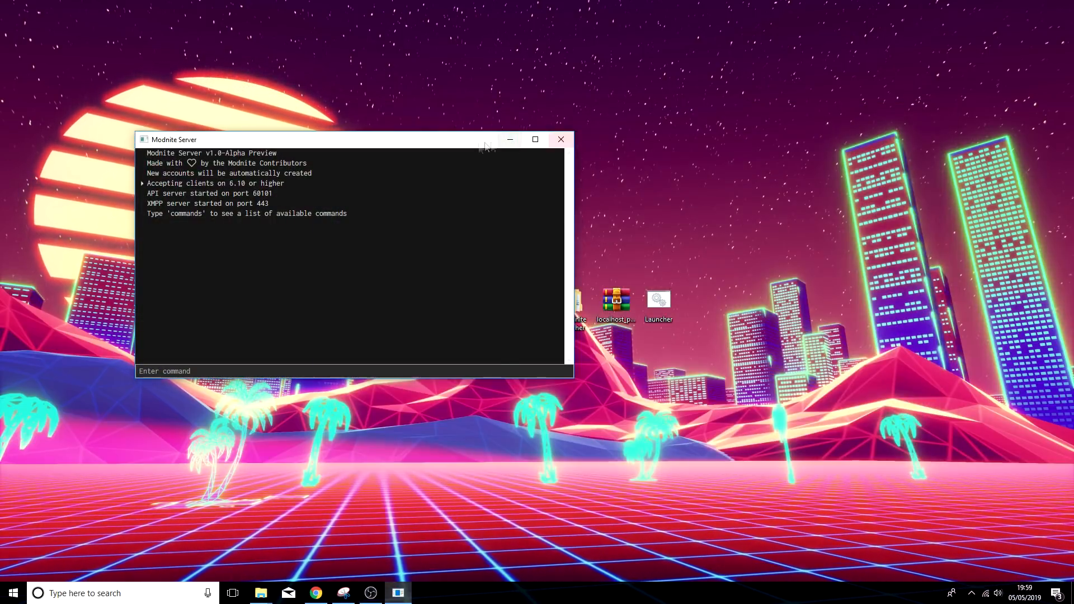
click(261, 593)
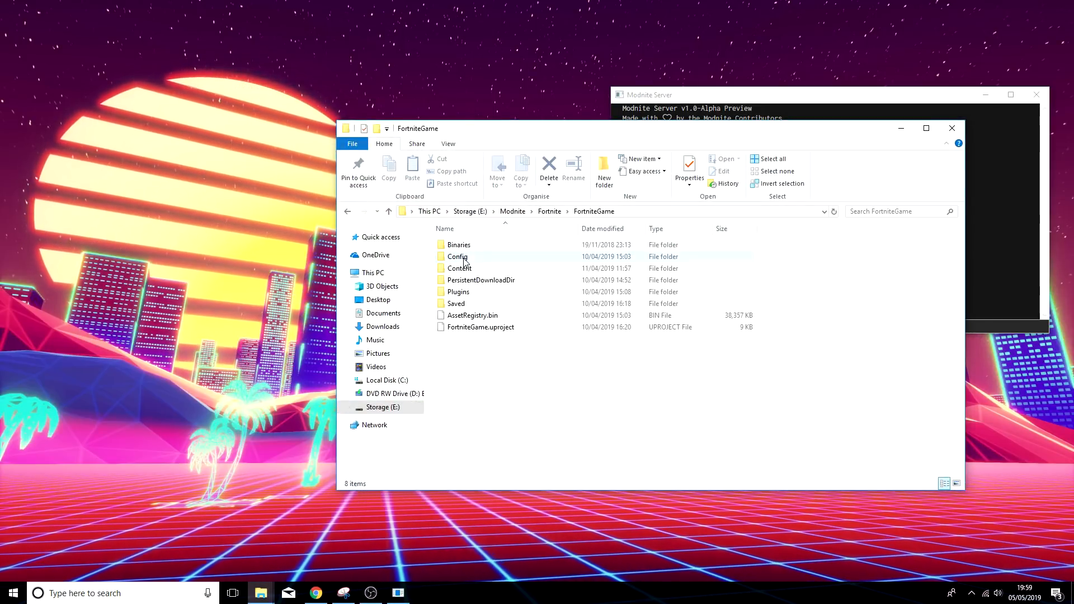
- Run Launcher.bat from Binaries\Win64, getting past the SmartScreen warning
double_click(458, 245)
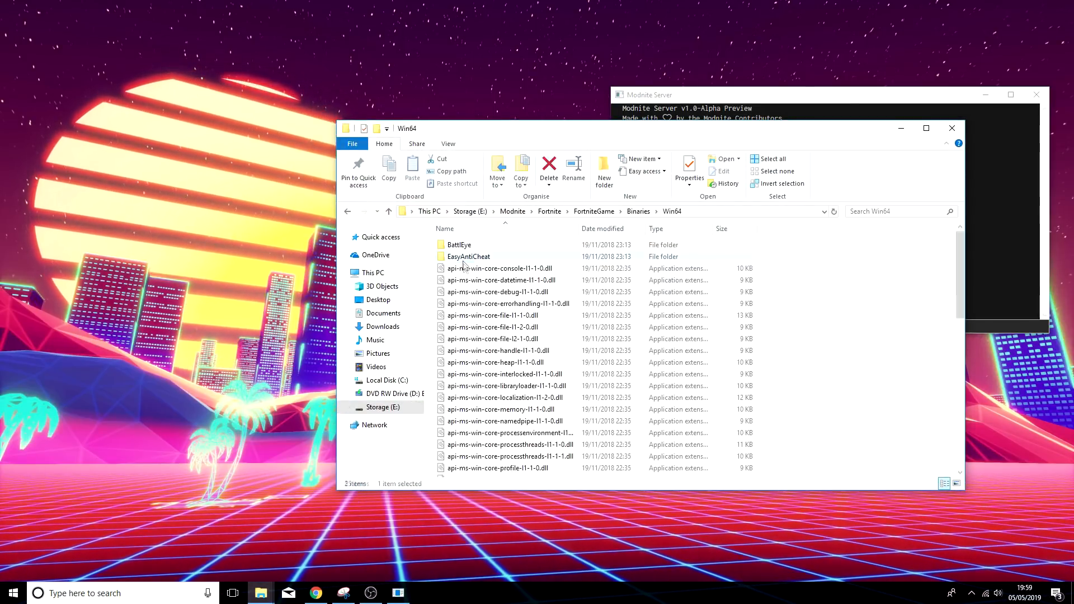
click(461, 364)
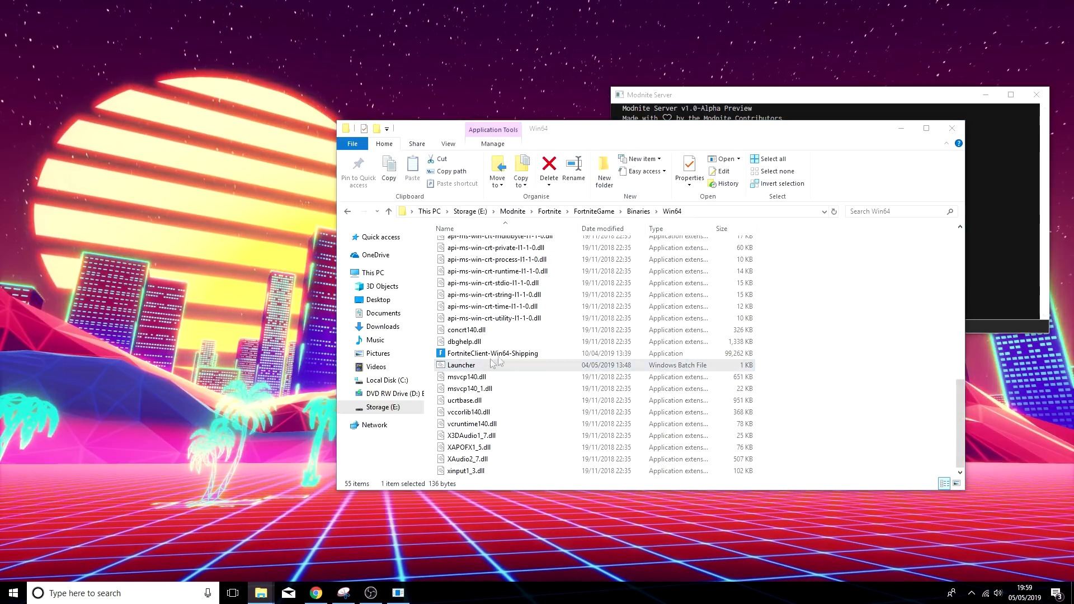
double_click(460, 364)
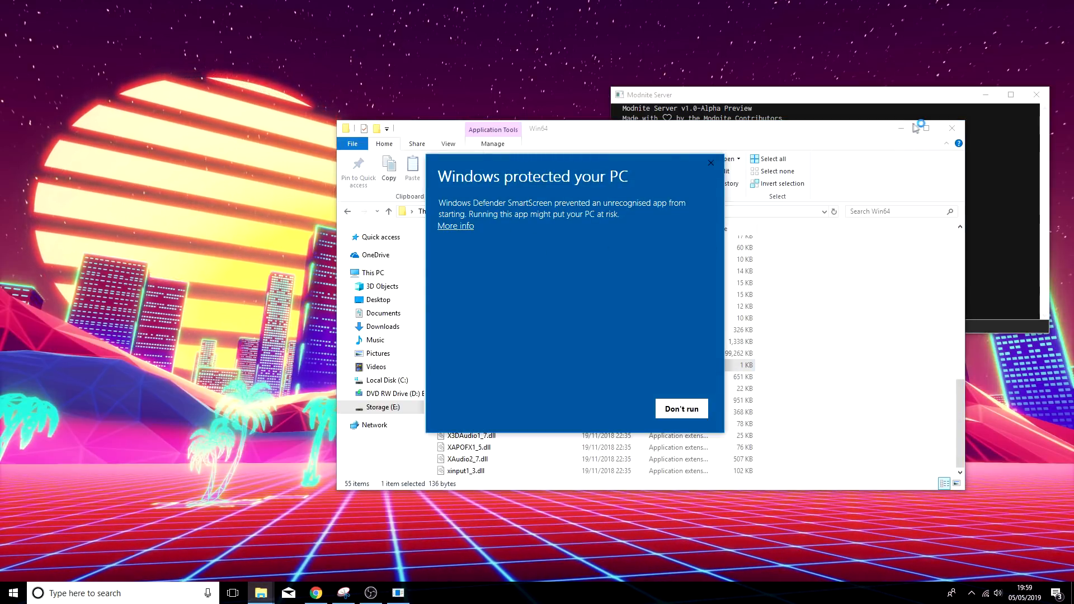
click(680, 409)
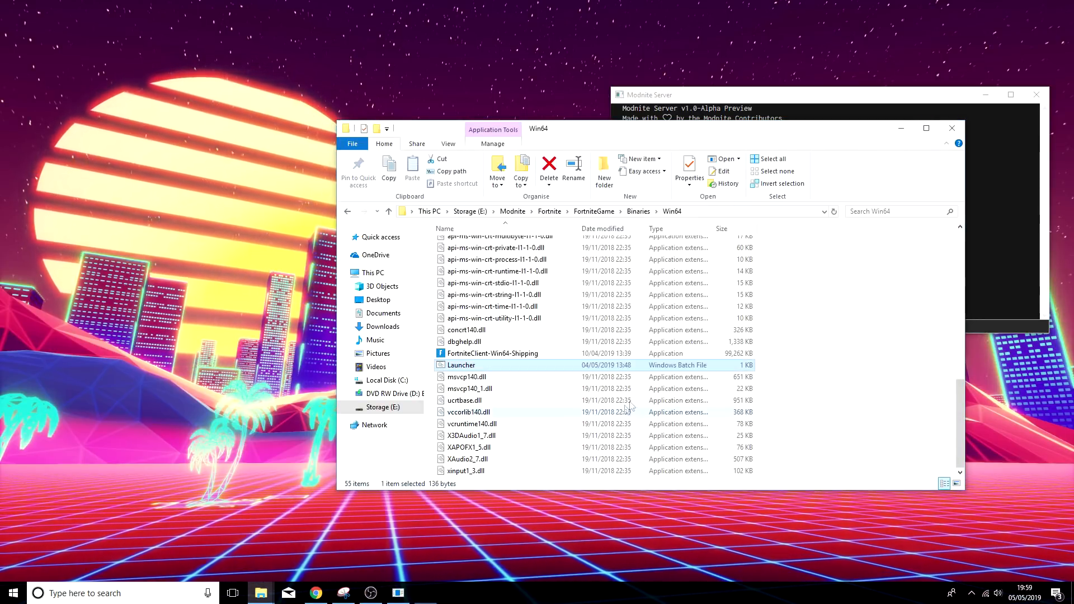
double_click(460, 364)
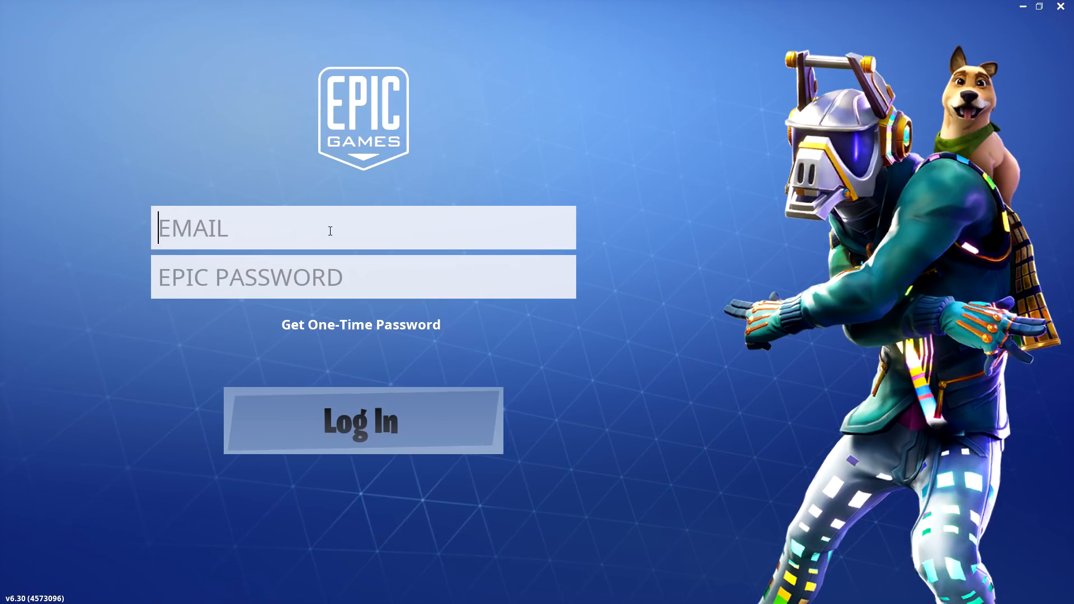
text(sdffsdf@sdfdf.)
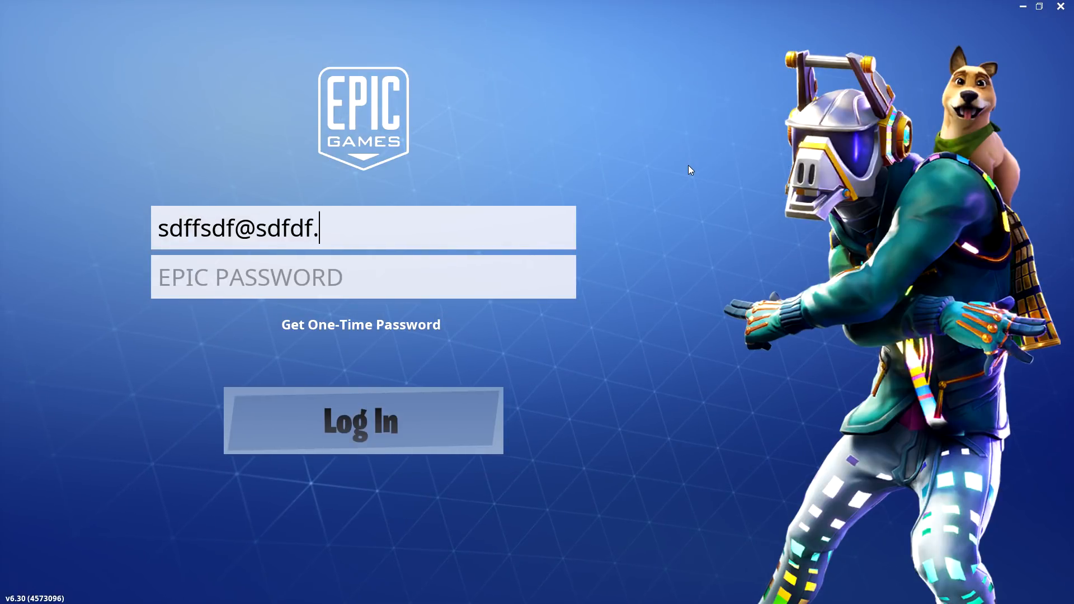
text(dsf)
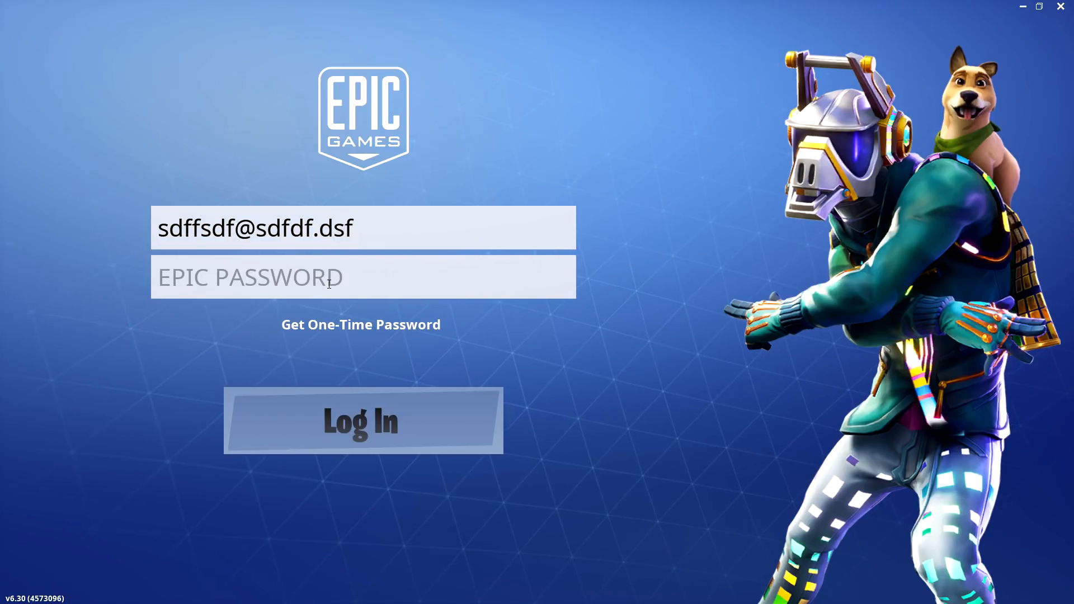
click(362, 421)
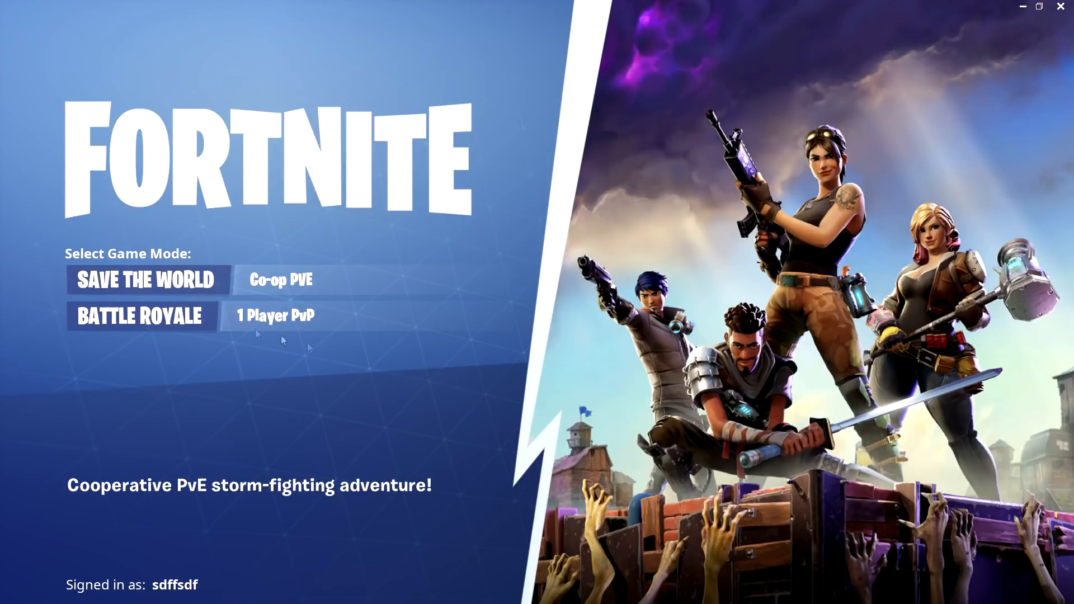
- Enter Battle Royale and equip the Black Knight outfit from the locker's Outfit slot
click(142, 315)
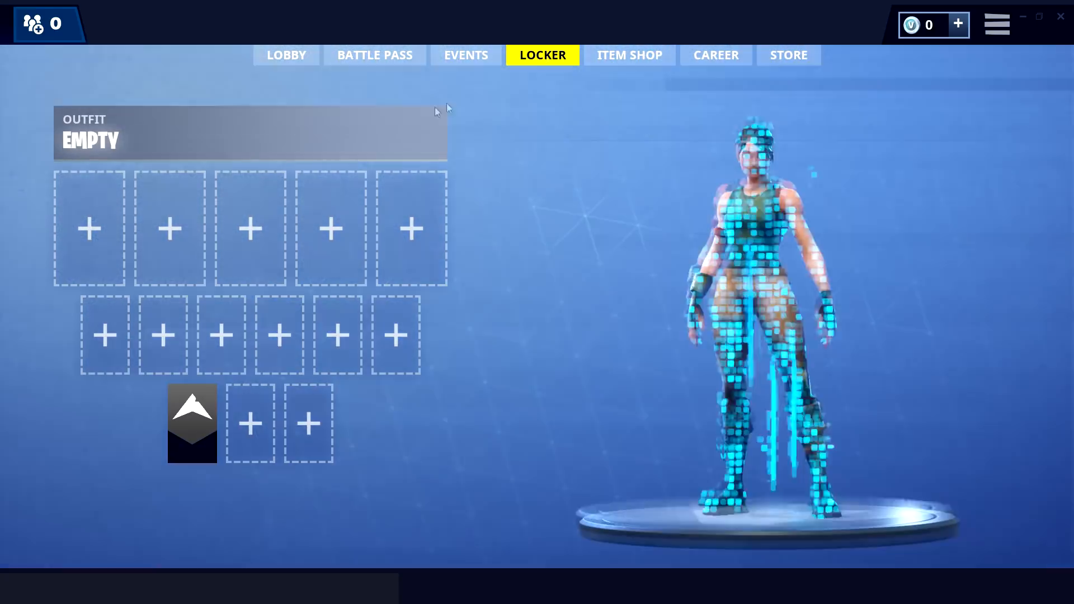
click(90, 228)
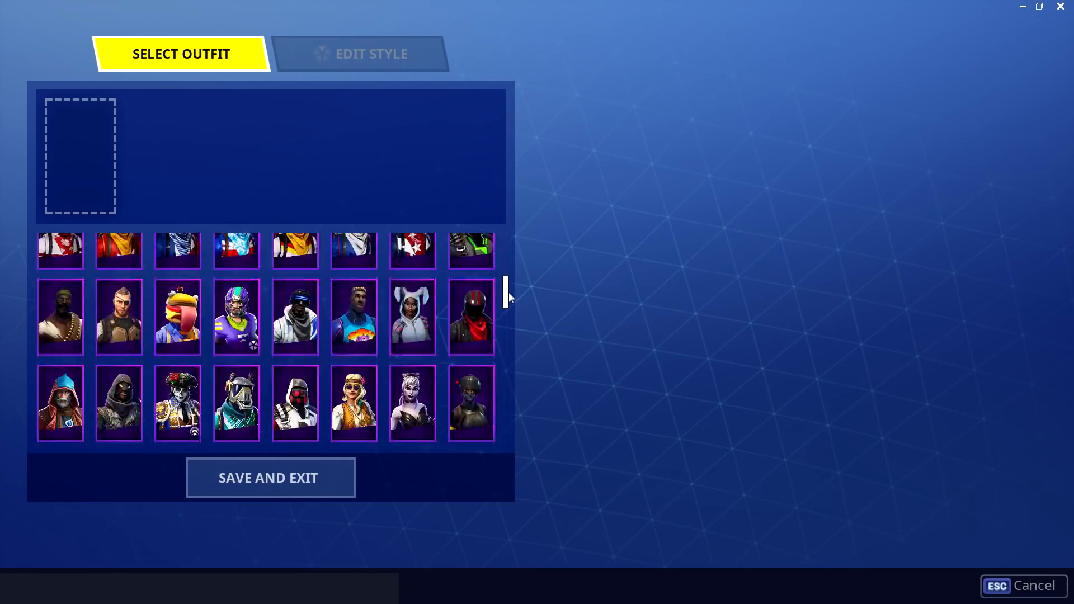
scroll(down, 3)
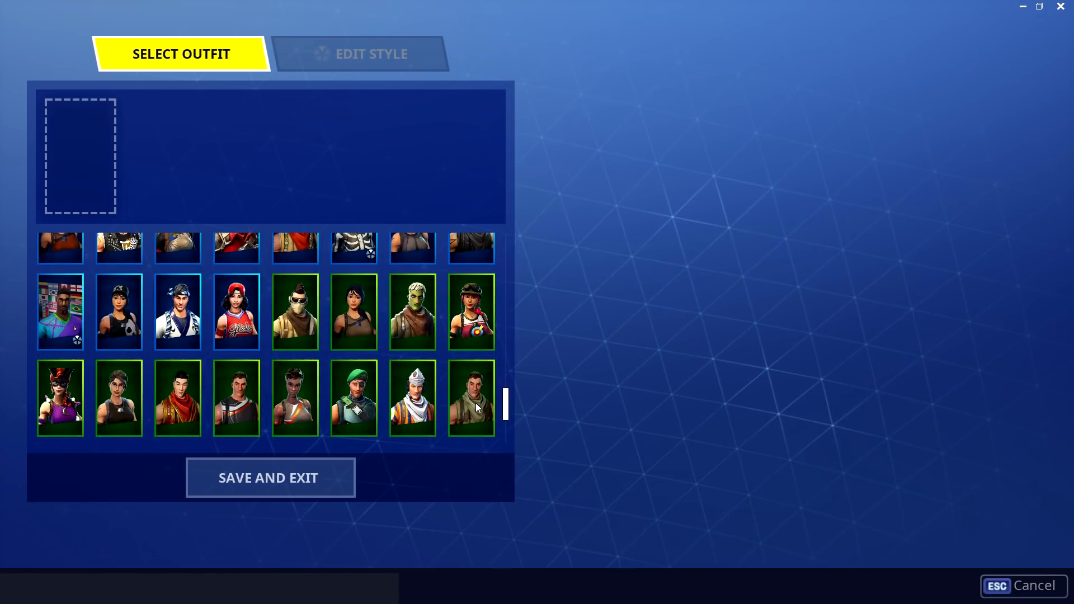
scroll(up, 3)
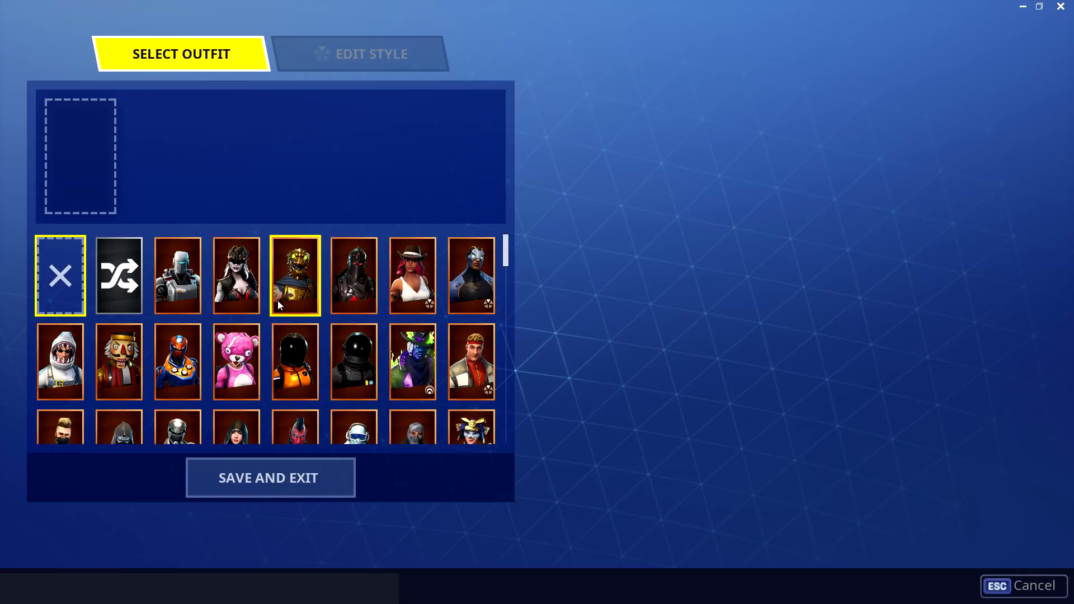
click(294, 275)
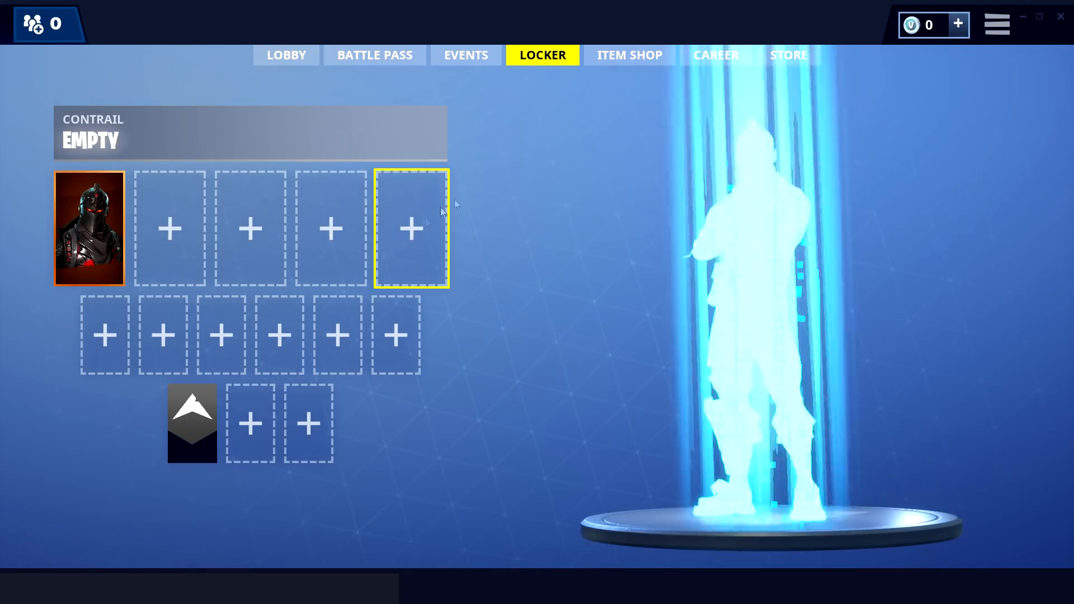
- View the Item Shop, visit the Lobby and return so Black Knight and Renegade Raider show as featured
click(628, 55)
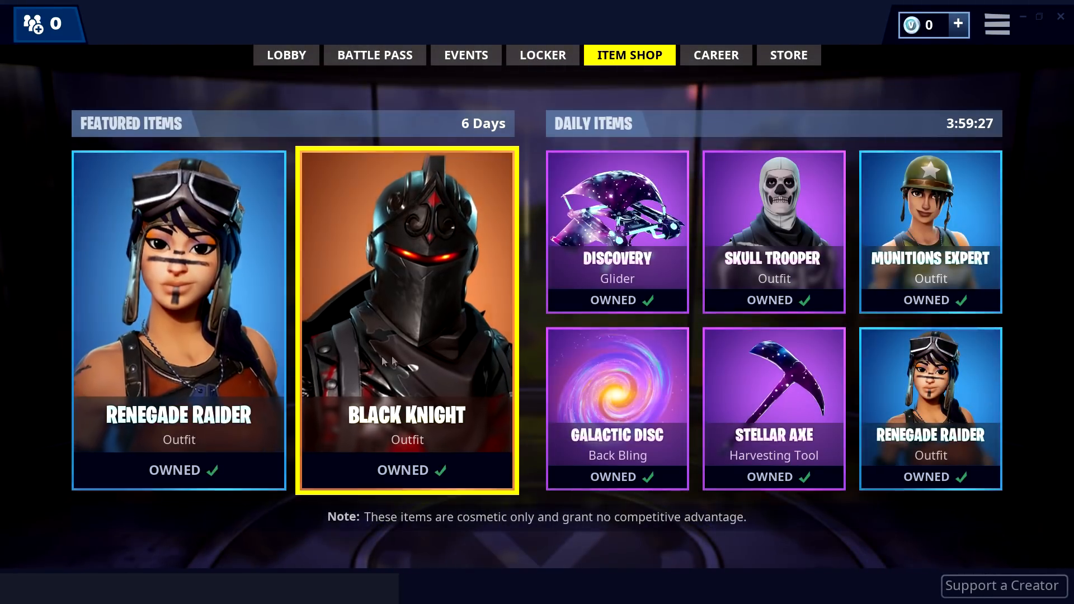
click(929, 407)
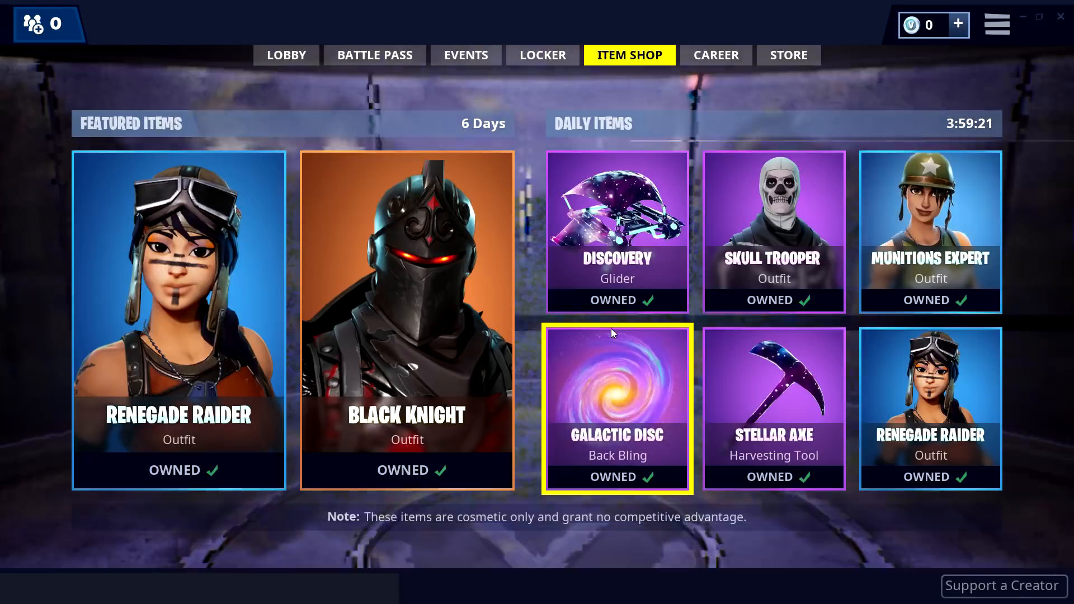
mouse_move(285, 54)
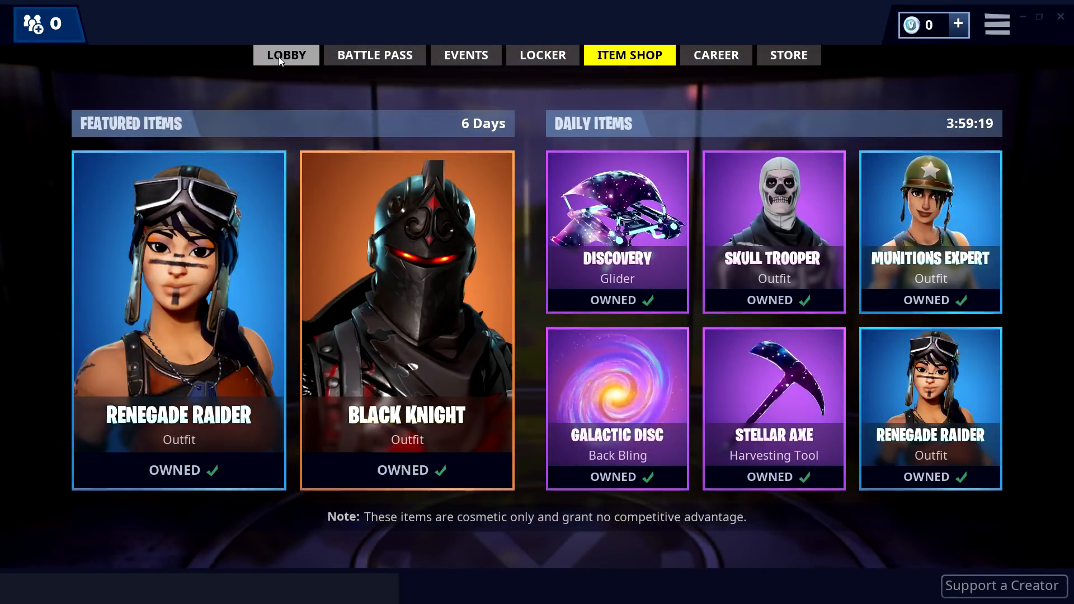
click(285, 54)
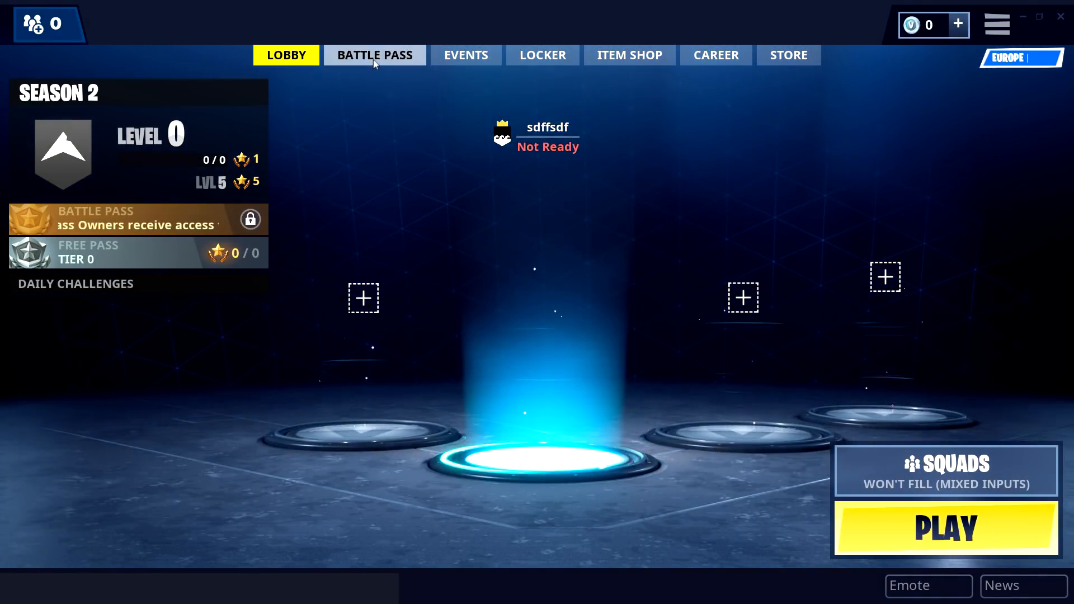
click(627, 55)
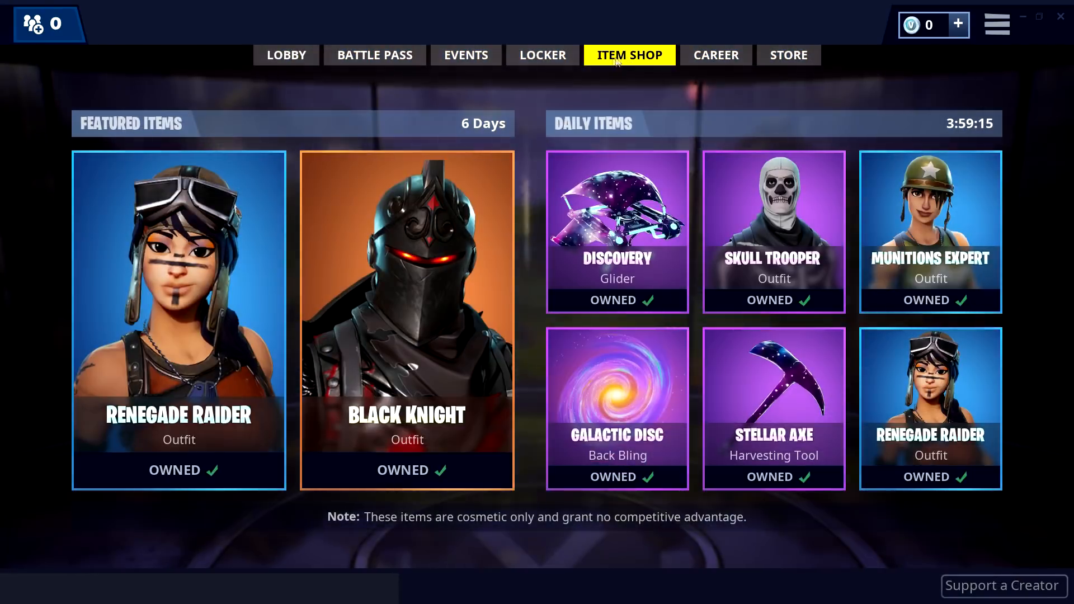